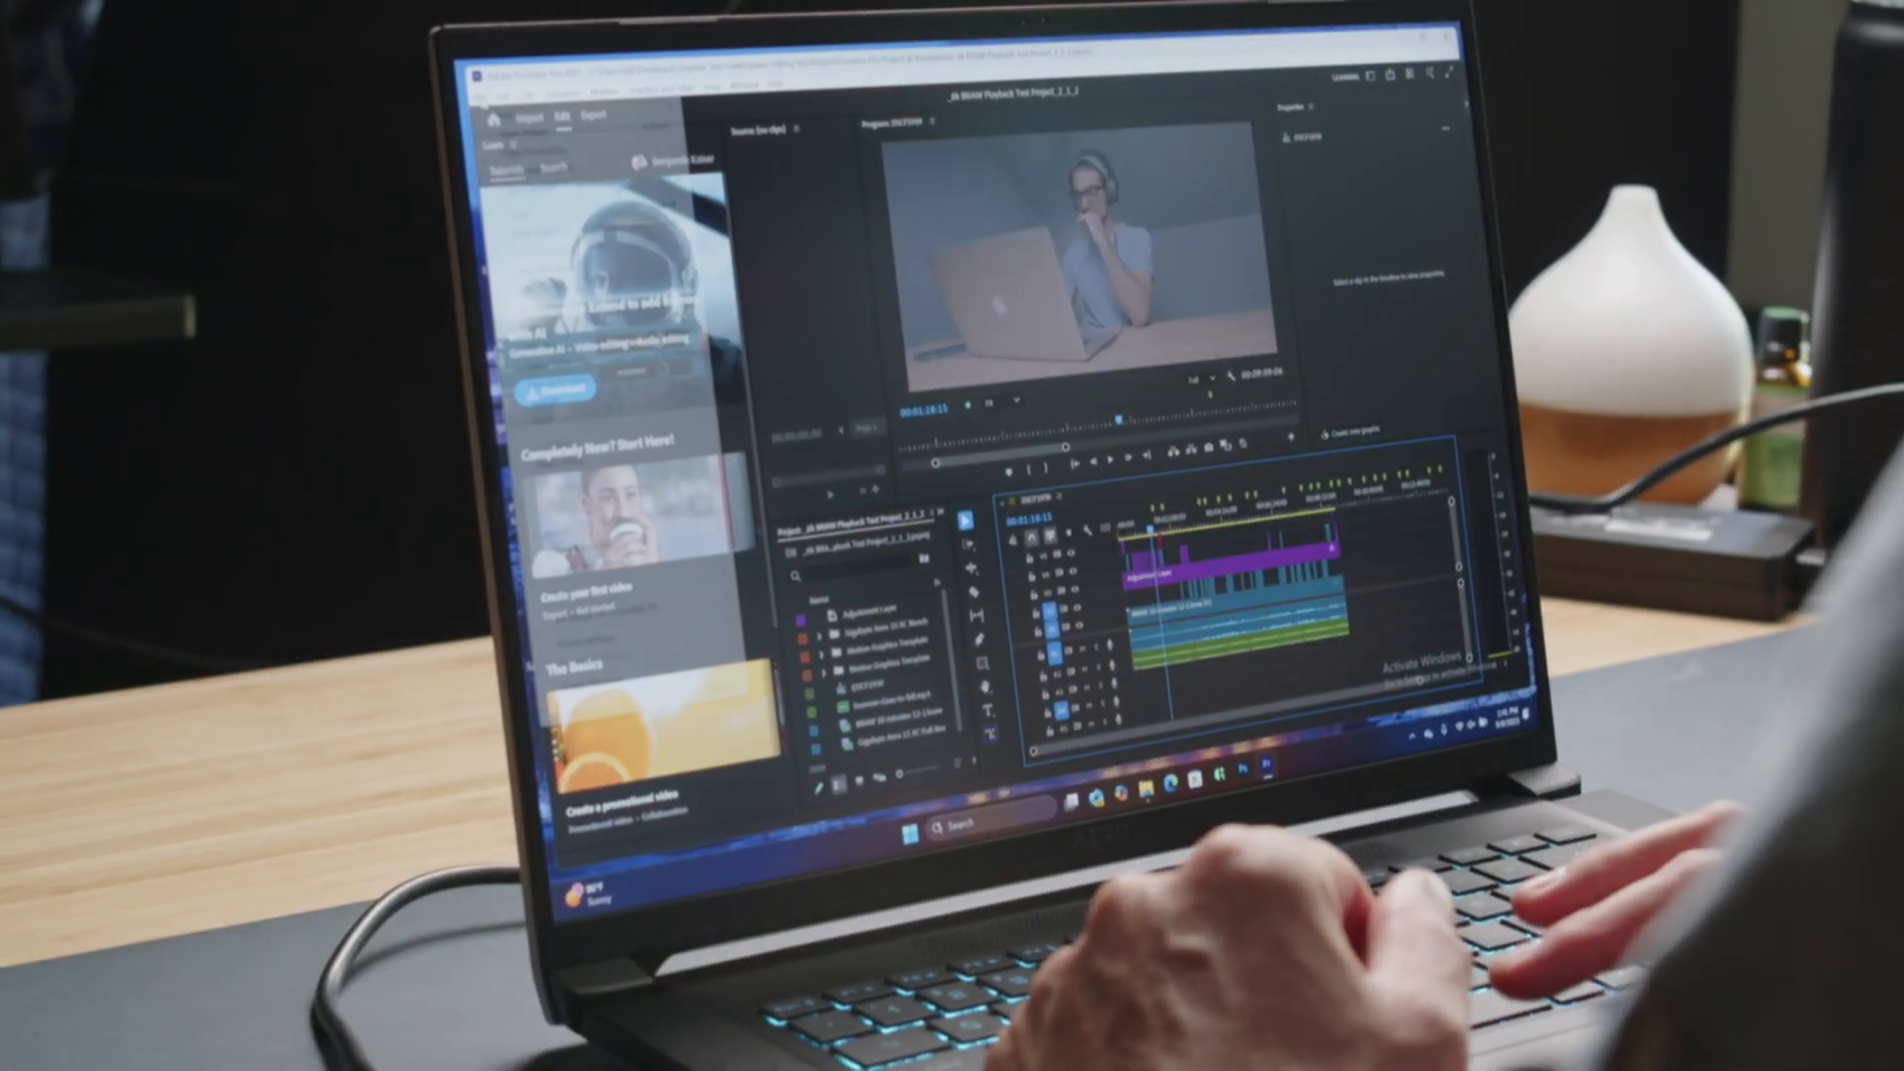
# Open the 8k BRAW Export Test_1 project showing the Streets-of-Salzburg BRAW sequence
pyautogui.click(507, 87)
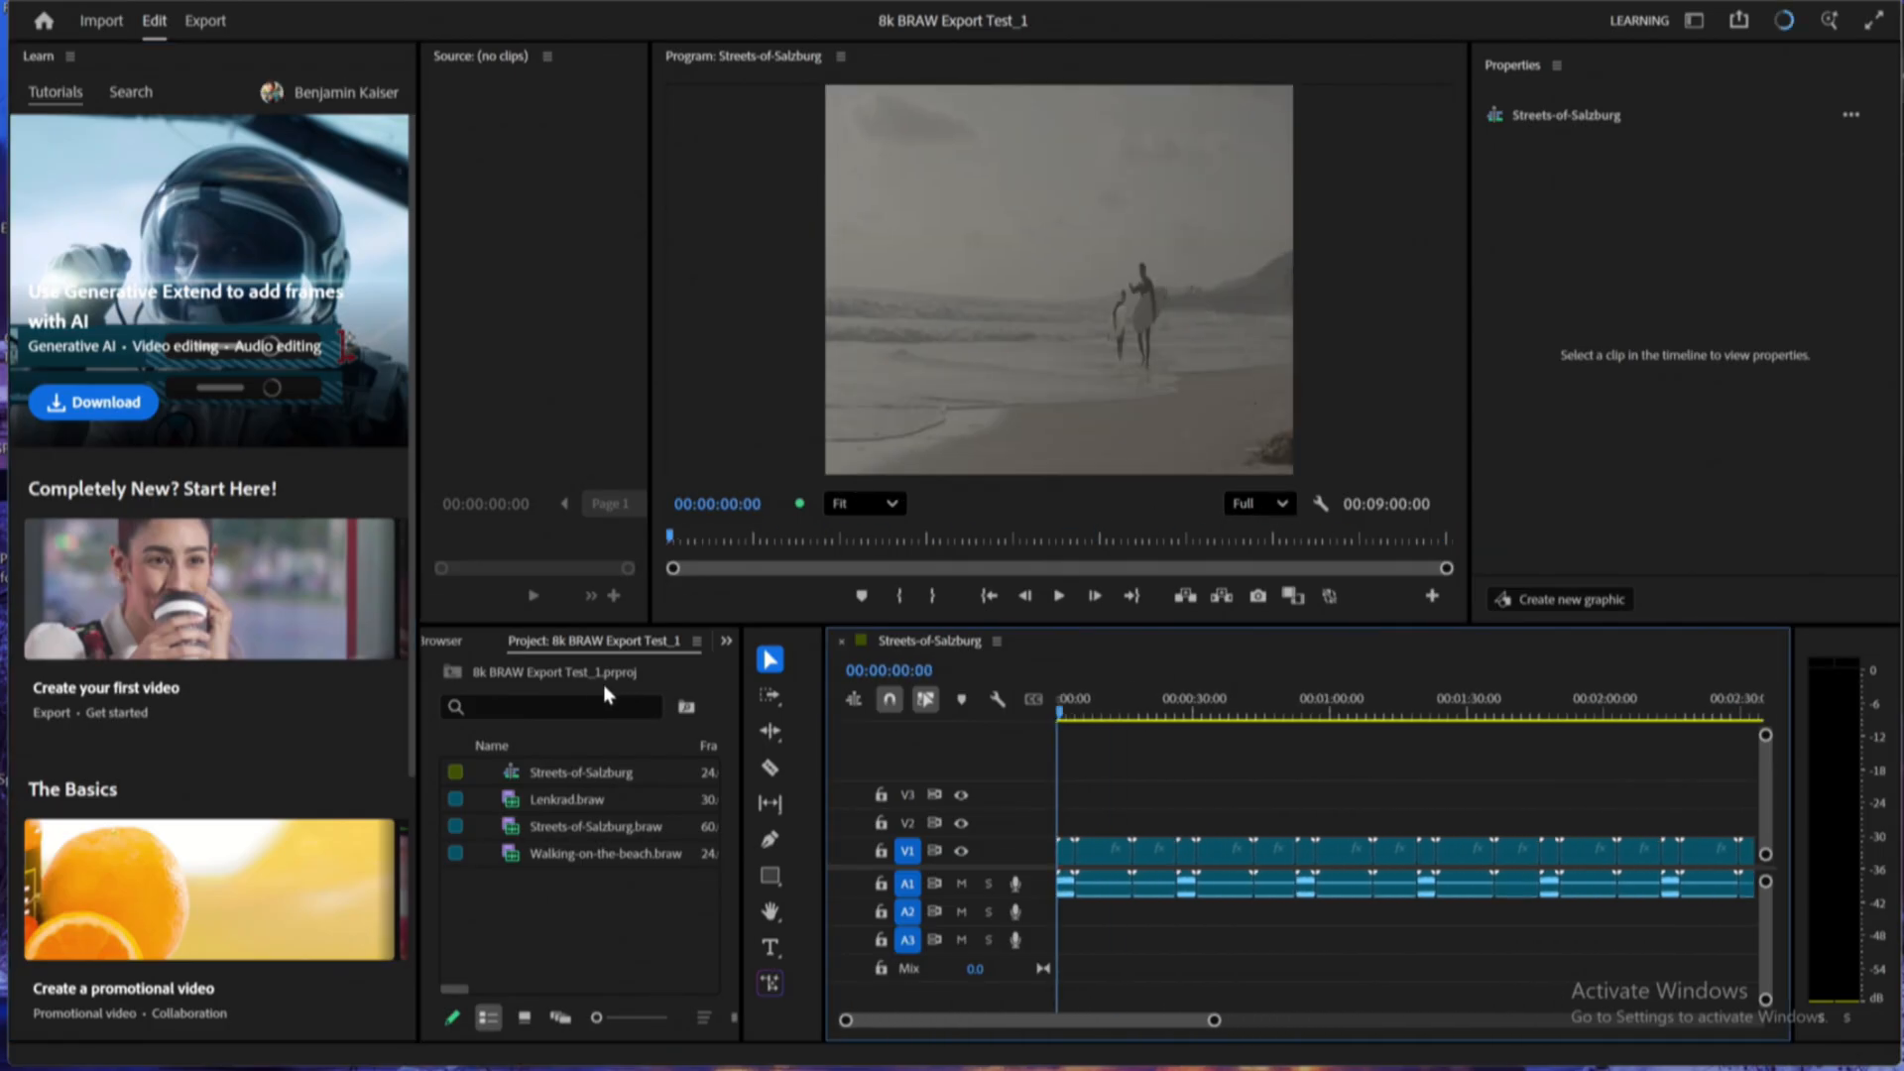
pyautogui.click(1059, 595)
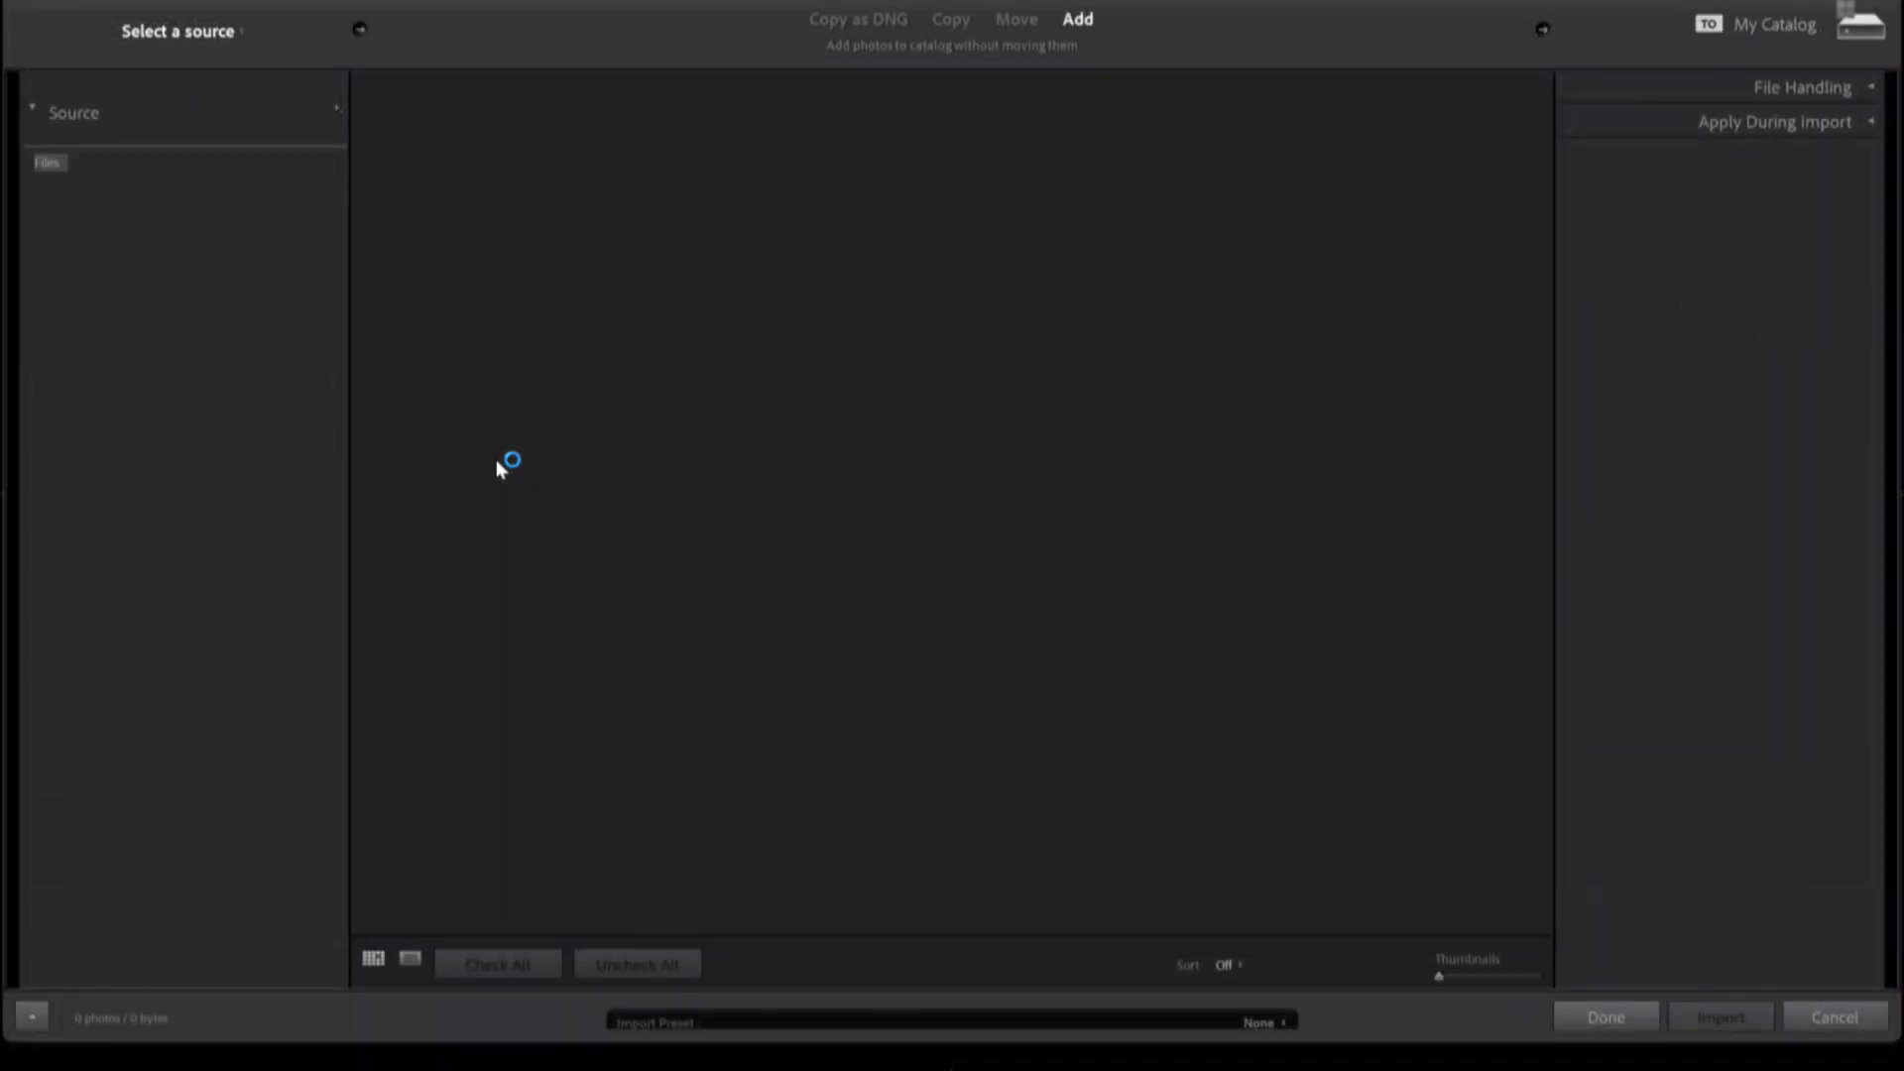
# Choose the RAW photo folder as the import source and import the photos
pyautogui.click(144, 344)
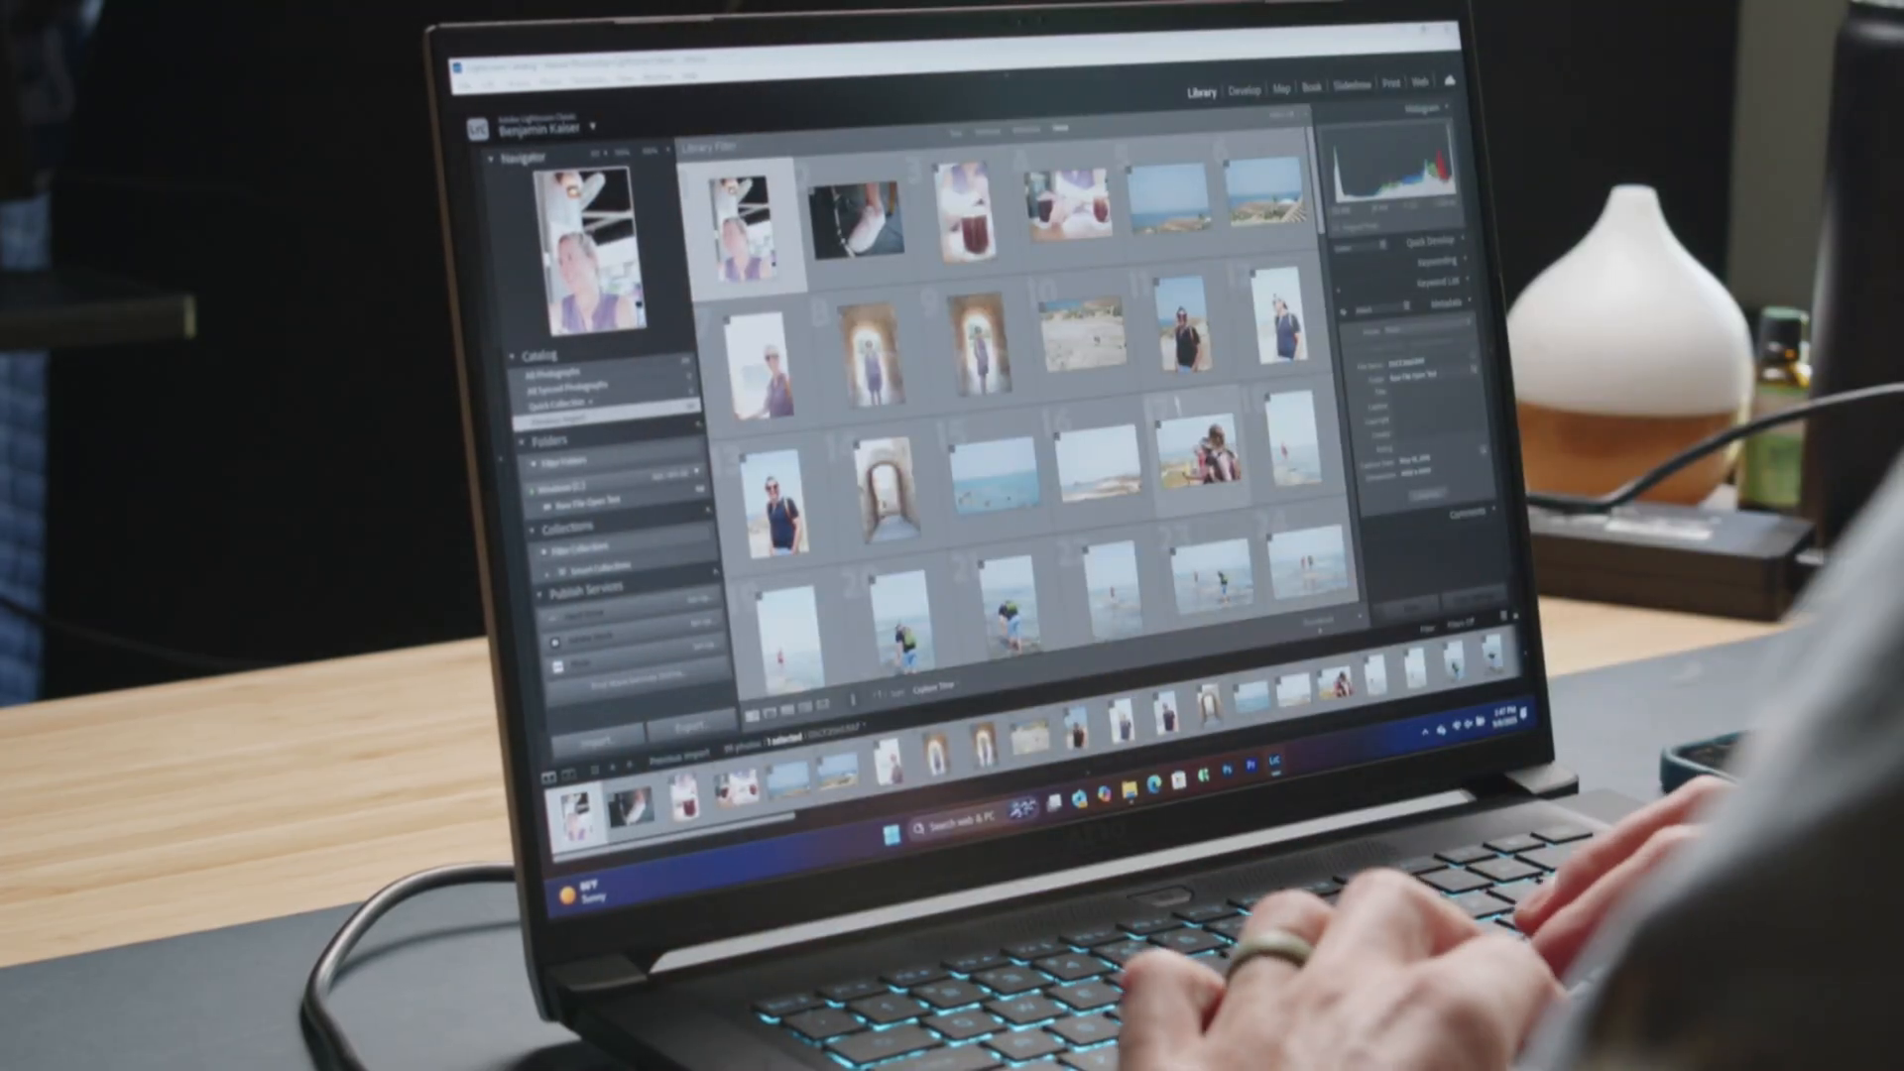
# Open the man-in-hat photo in Develop, dismiss the tip, and zoom in
pyautogui.scroll(-3)
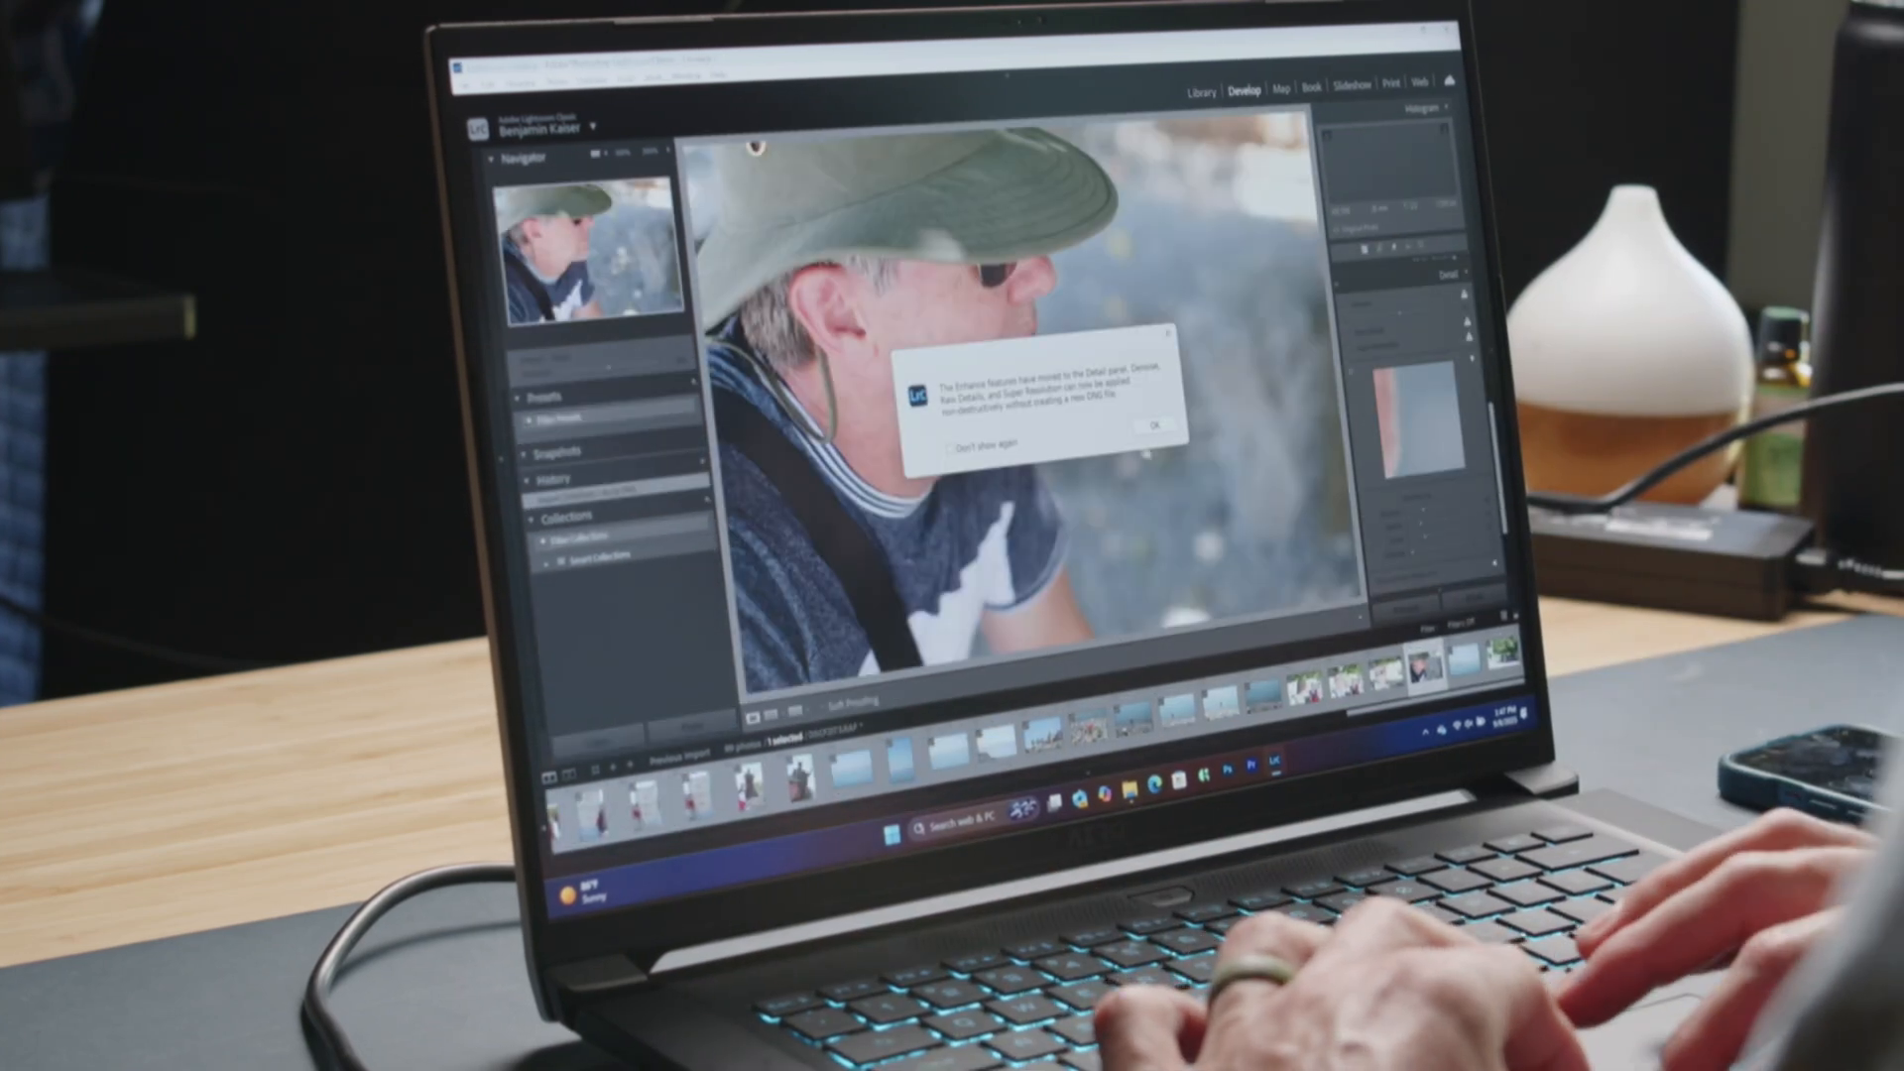
pyautogui.click(1152, 426)
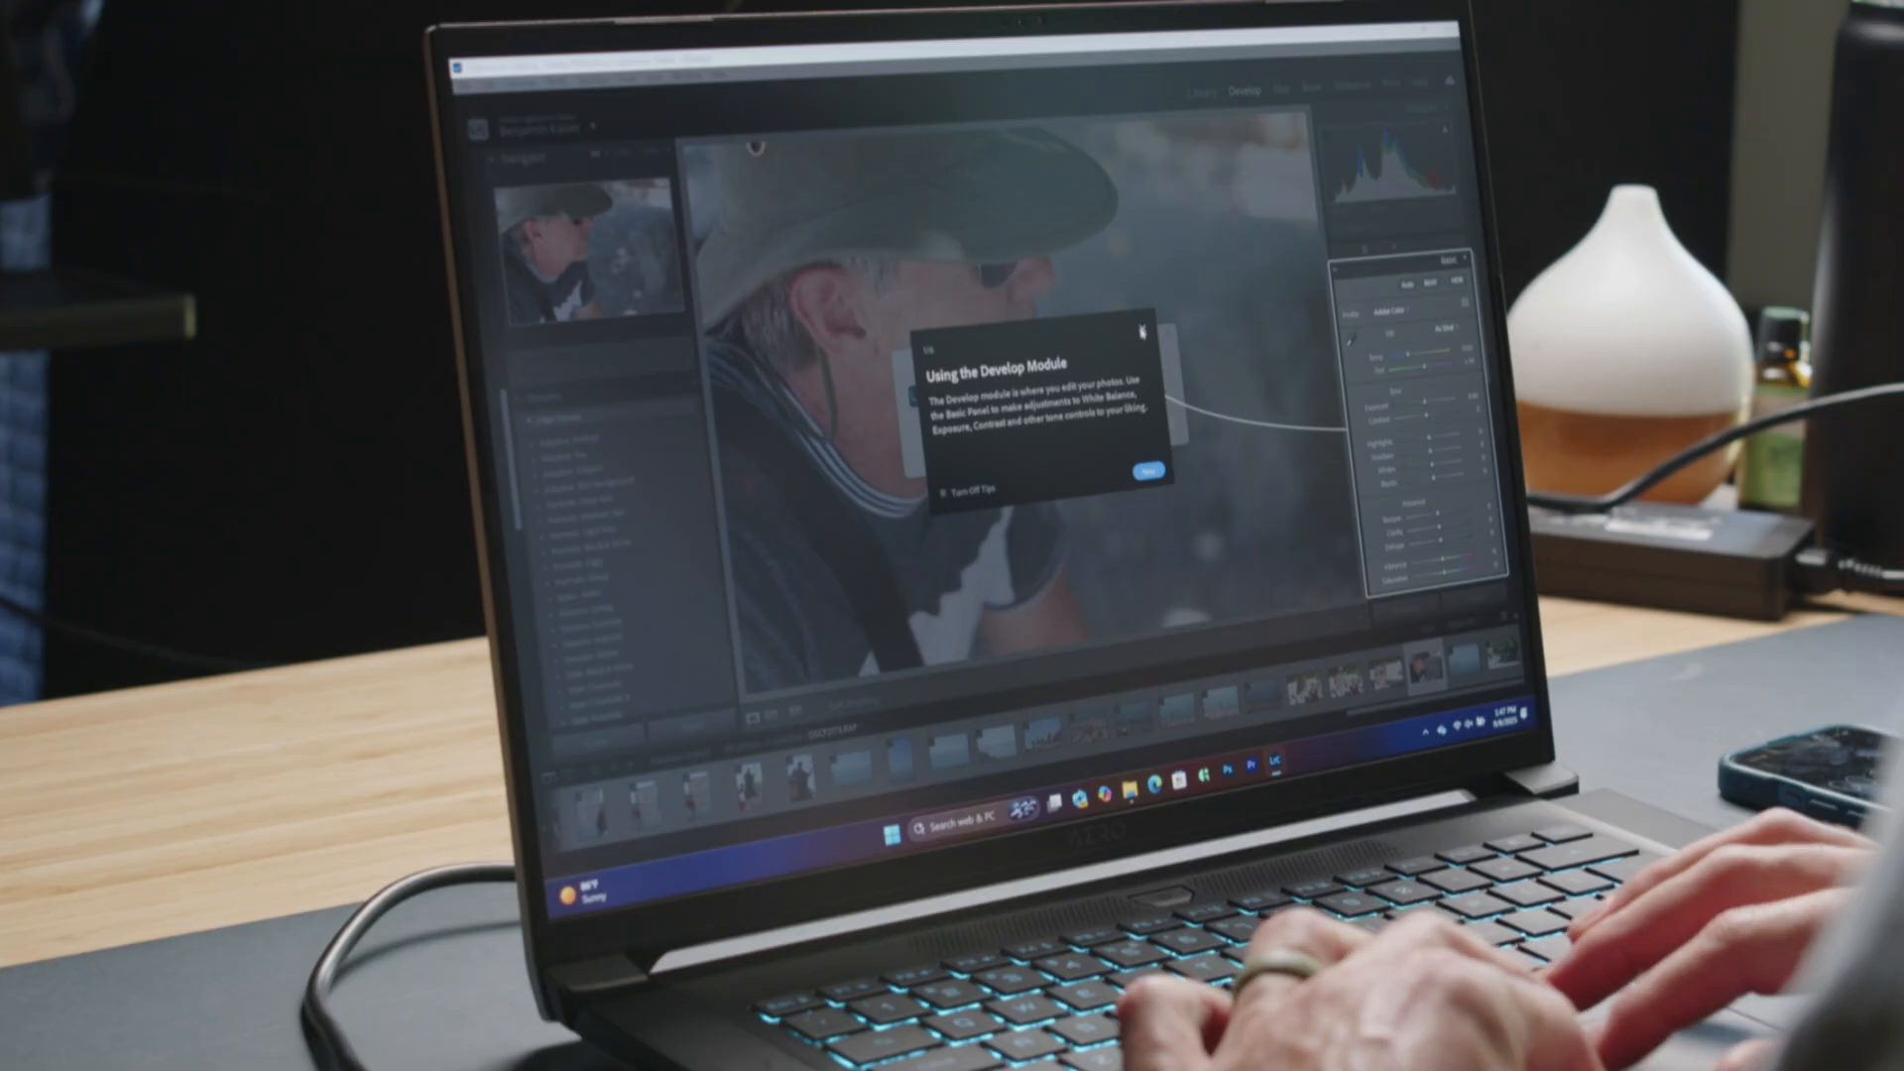
pyautogui.click(1120, 471)
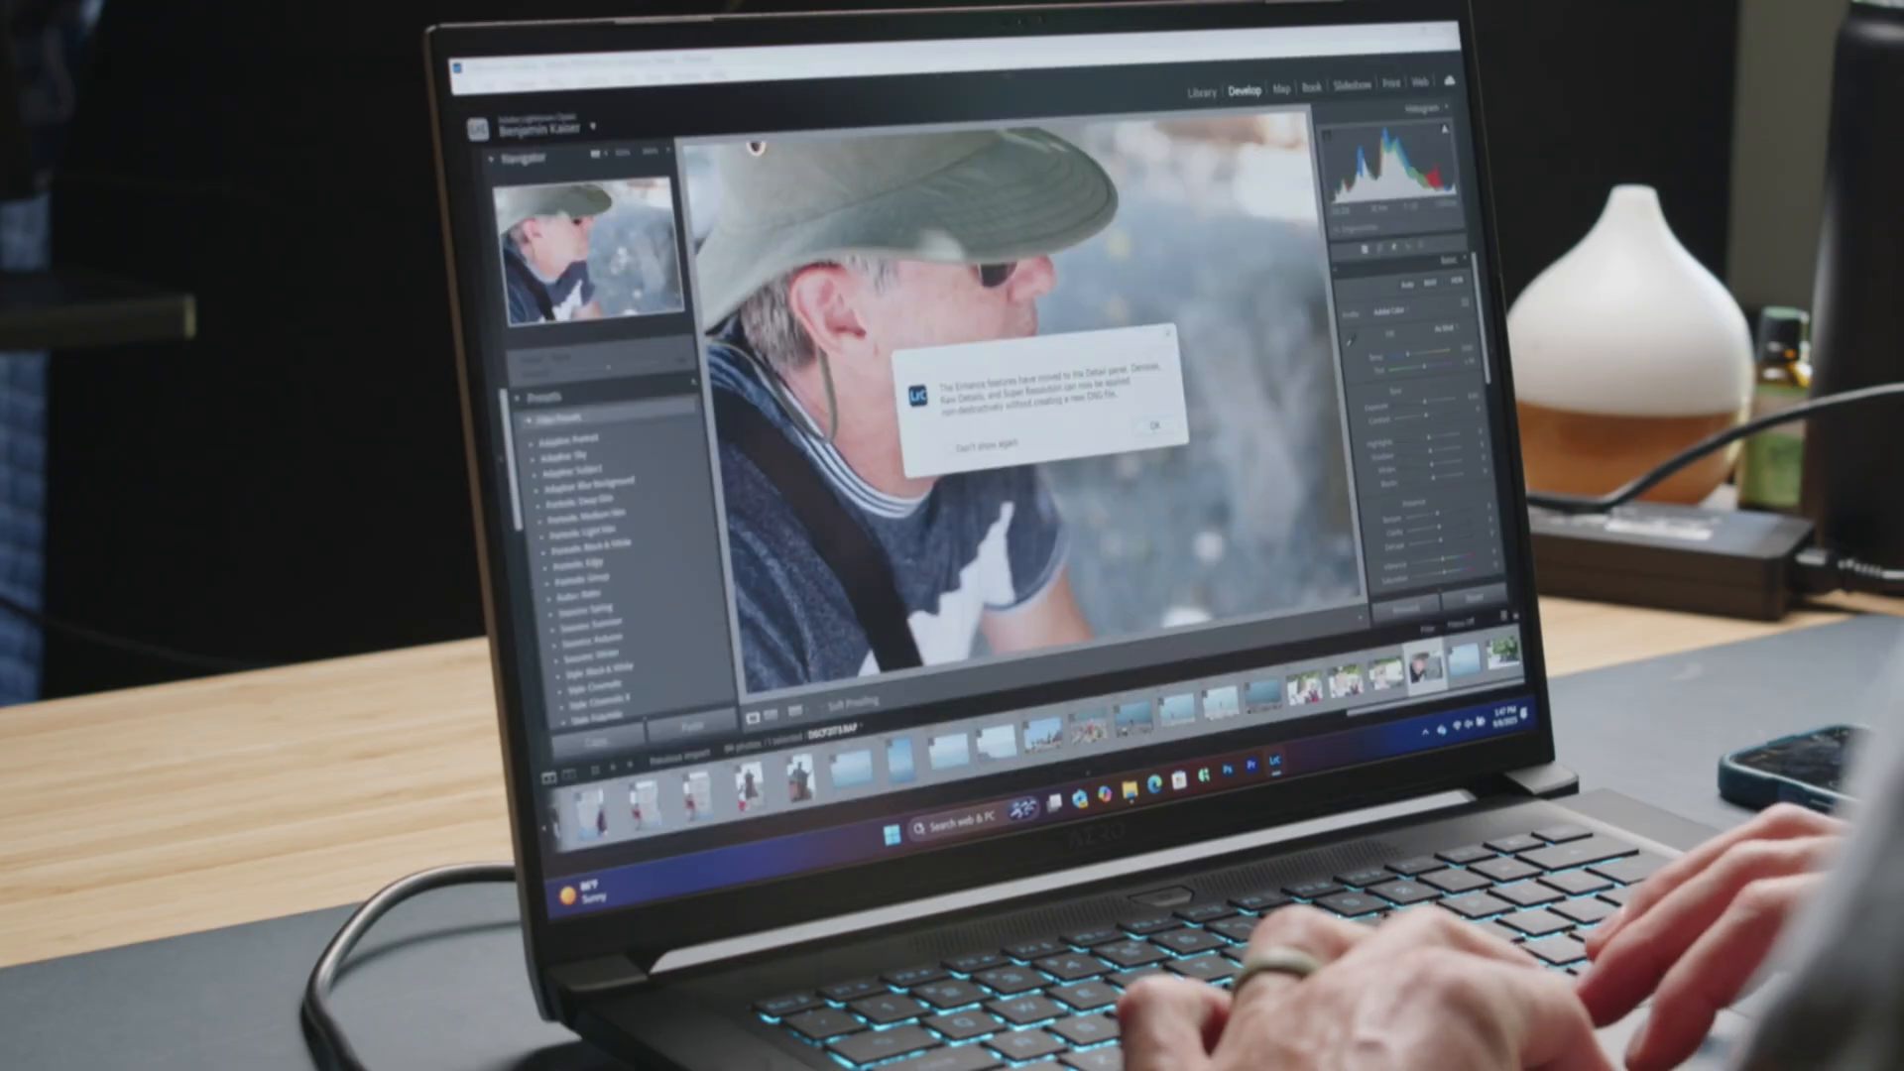
pyautogui.click(1152, 427)
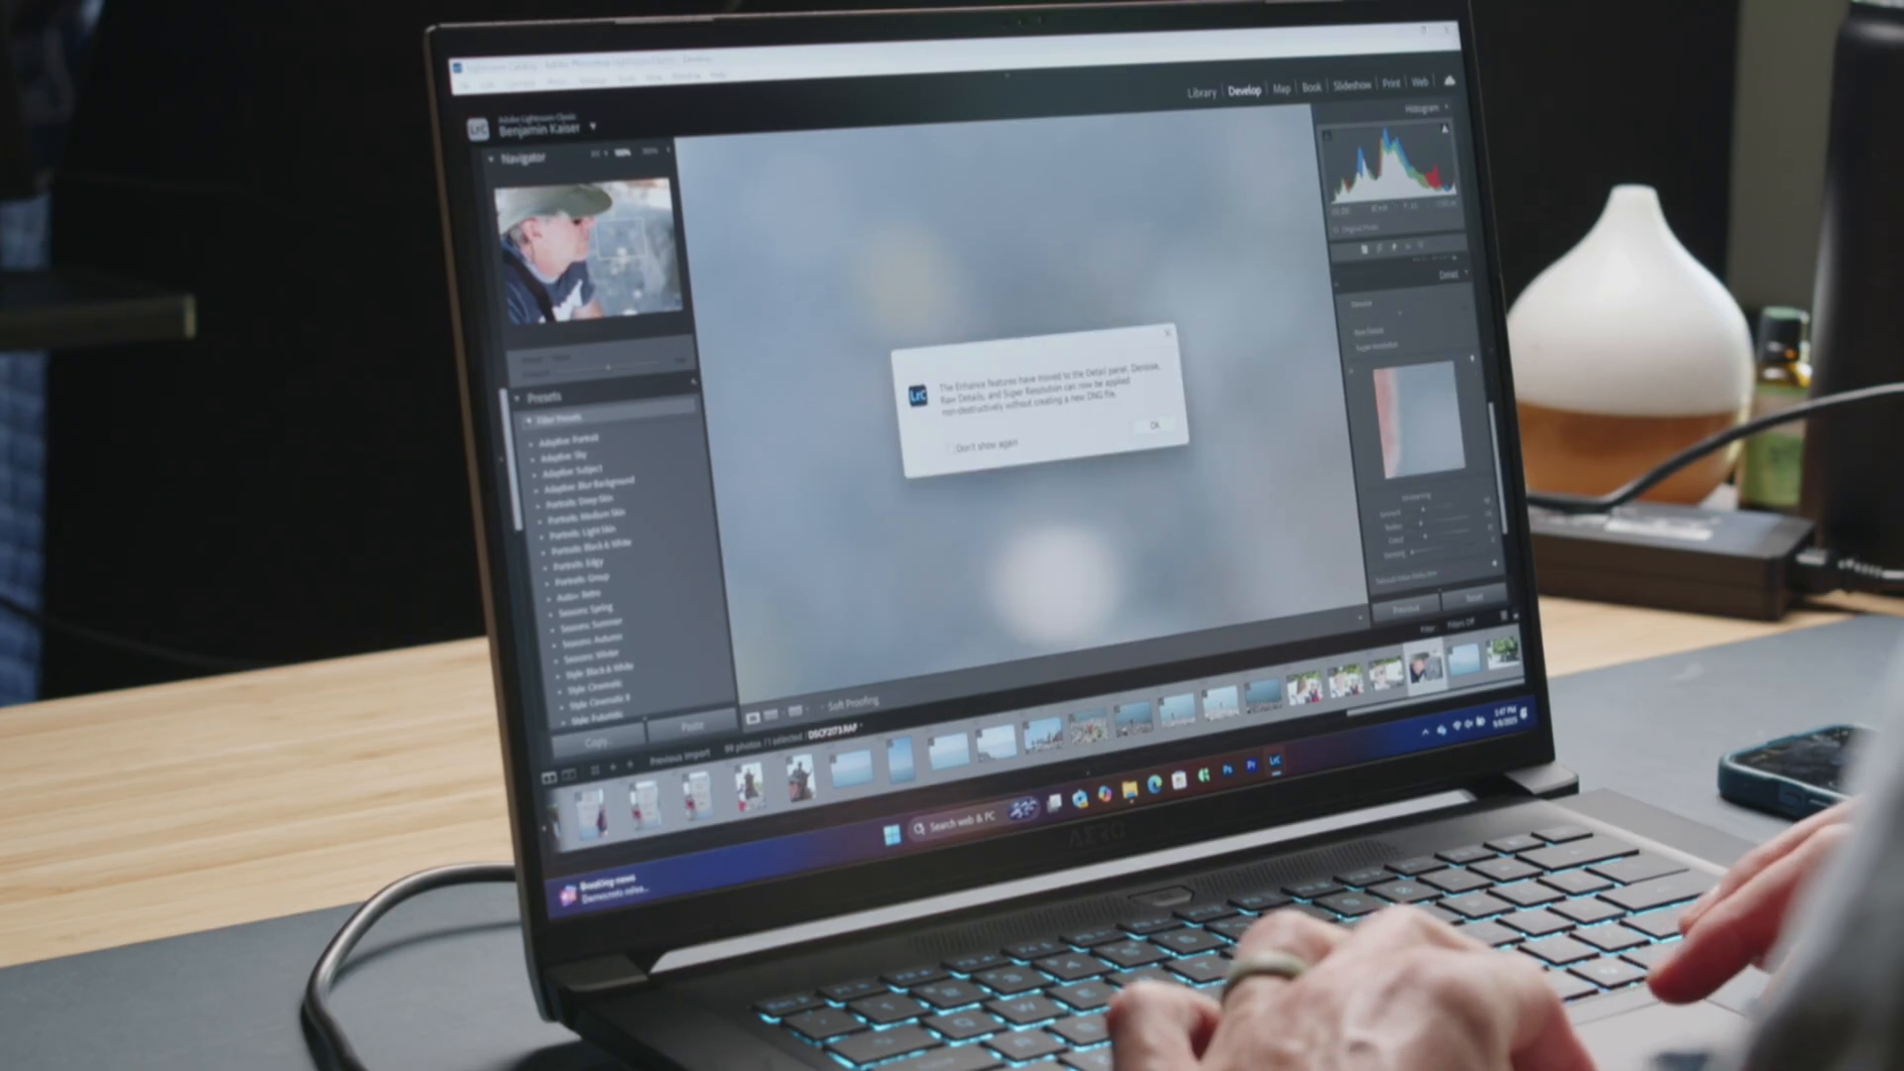
pyautogui.click(1152, 427)
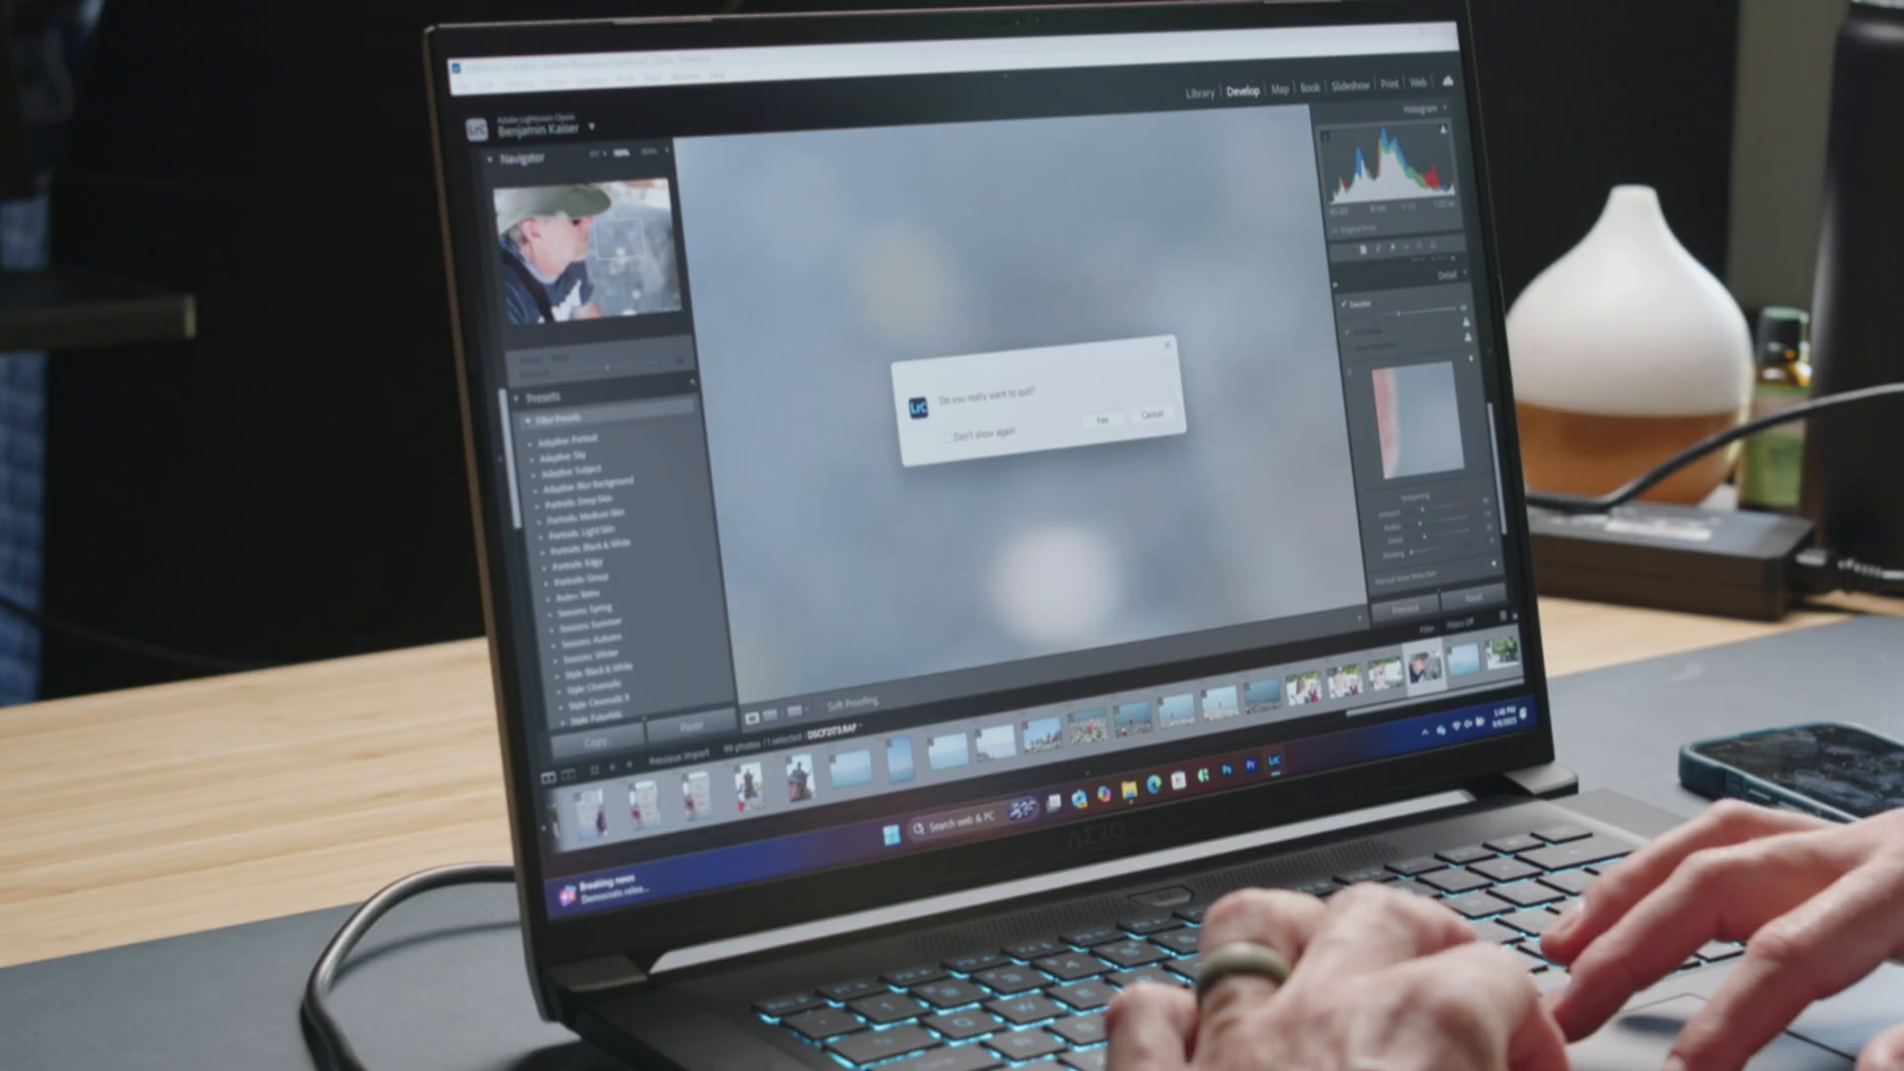
# Quit Lightroom Classic and open a Raw File Open Test photo in Photoshop
pyautogui.click(1099, 418)
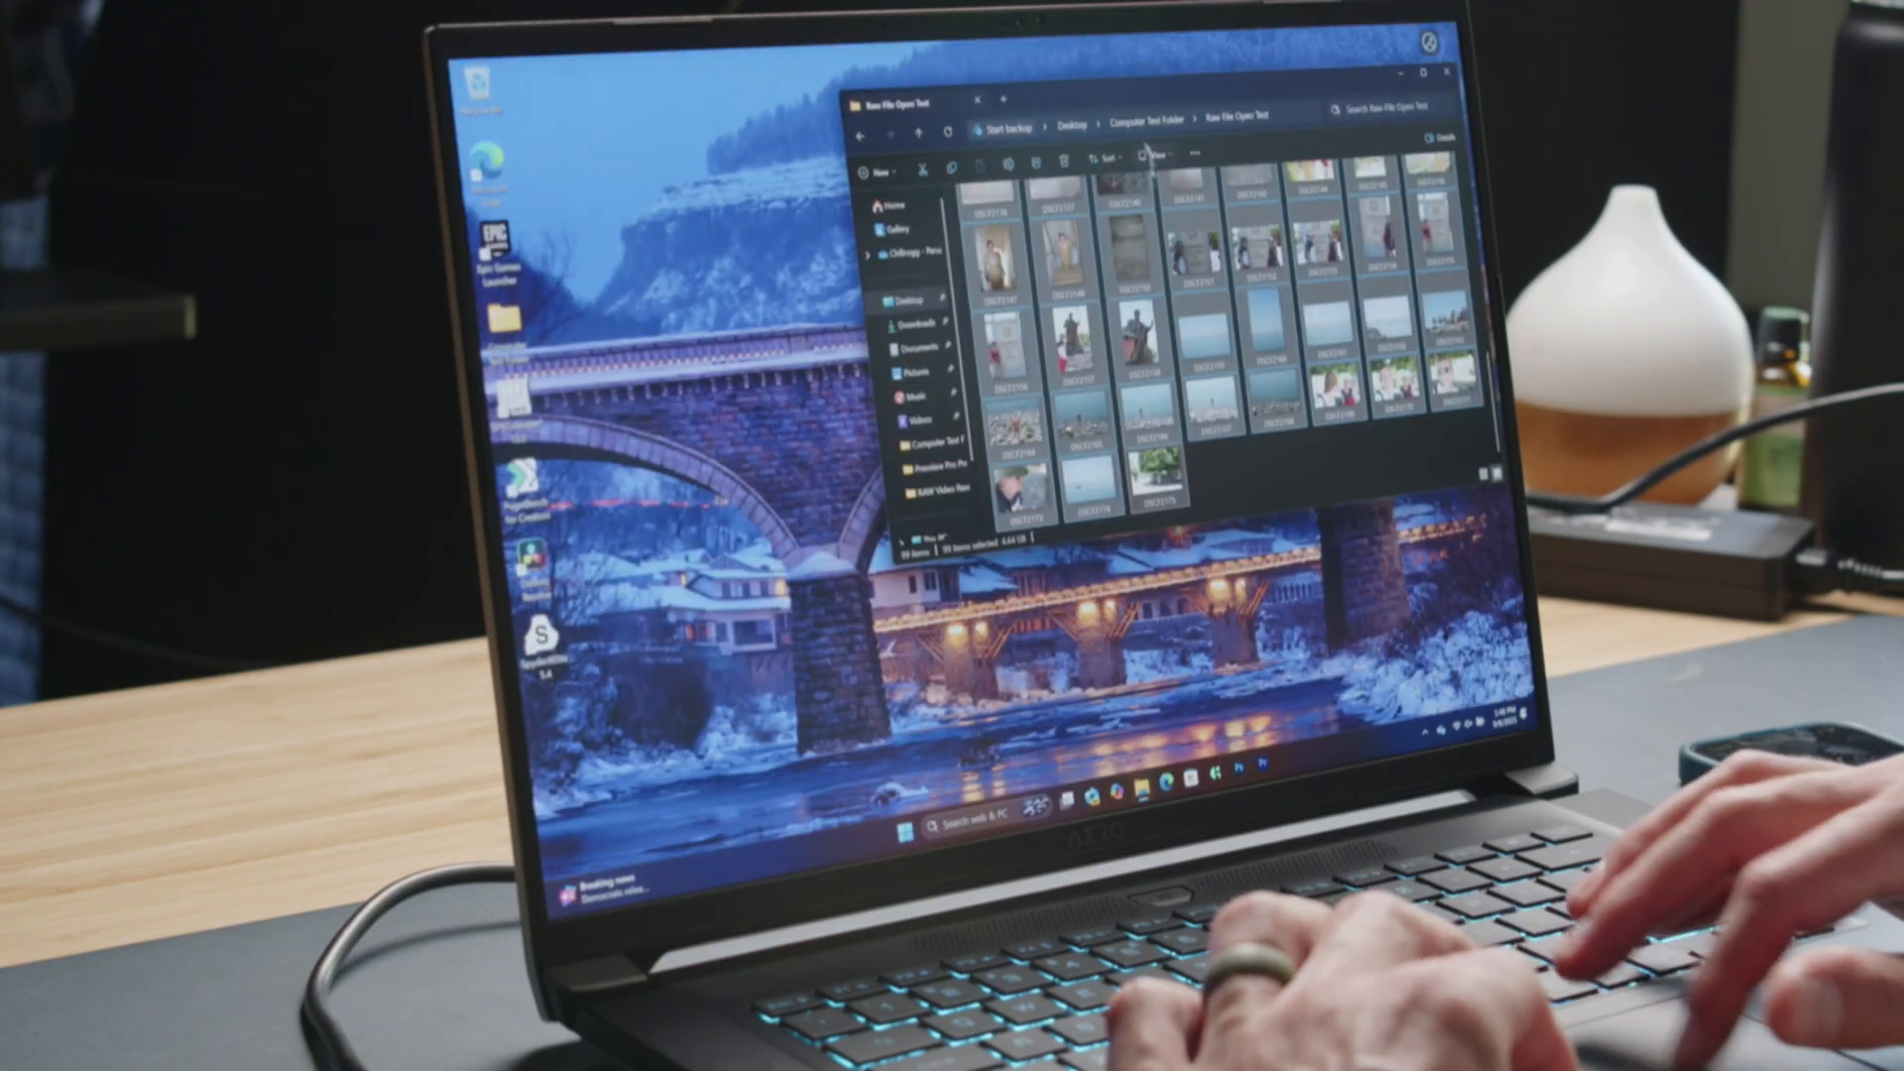
pyautogui.rightClick(1020, 218)
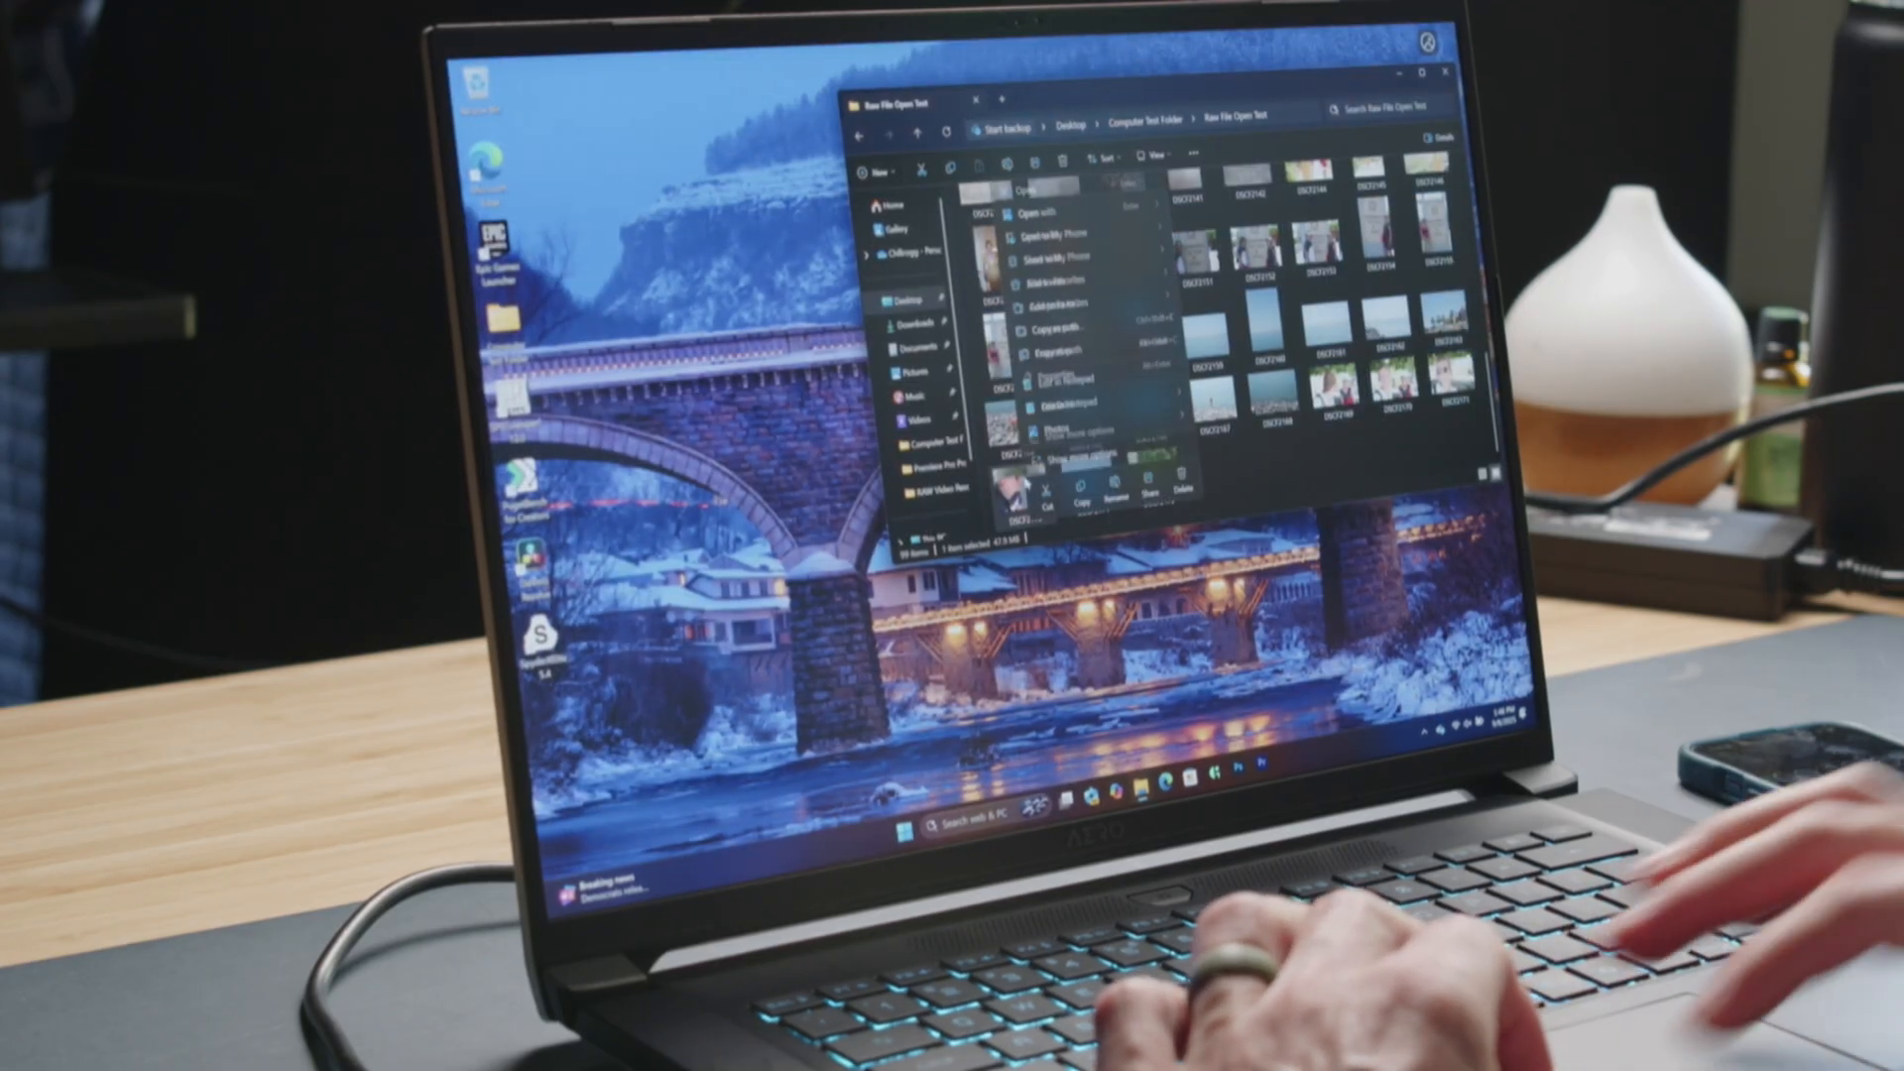
pyautogui.click(1050, 214)
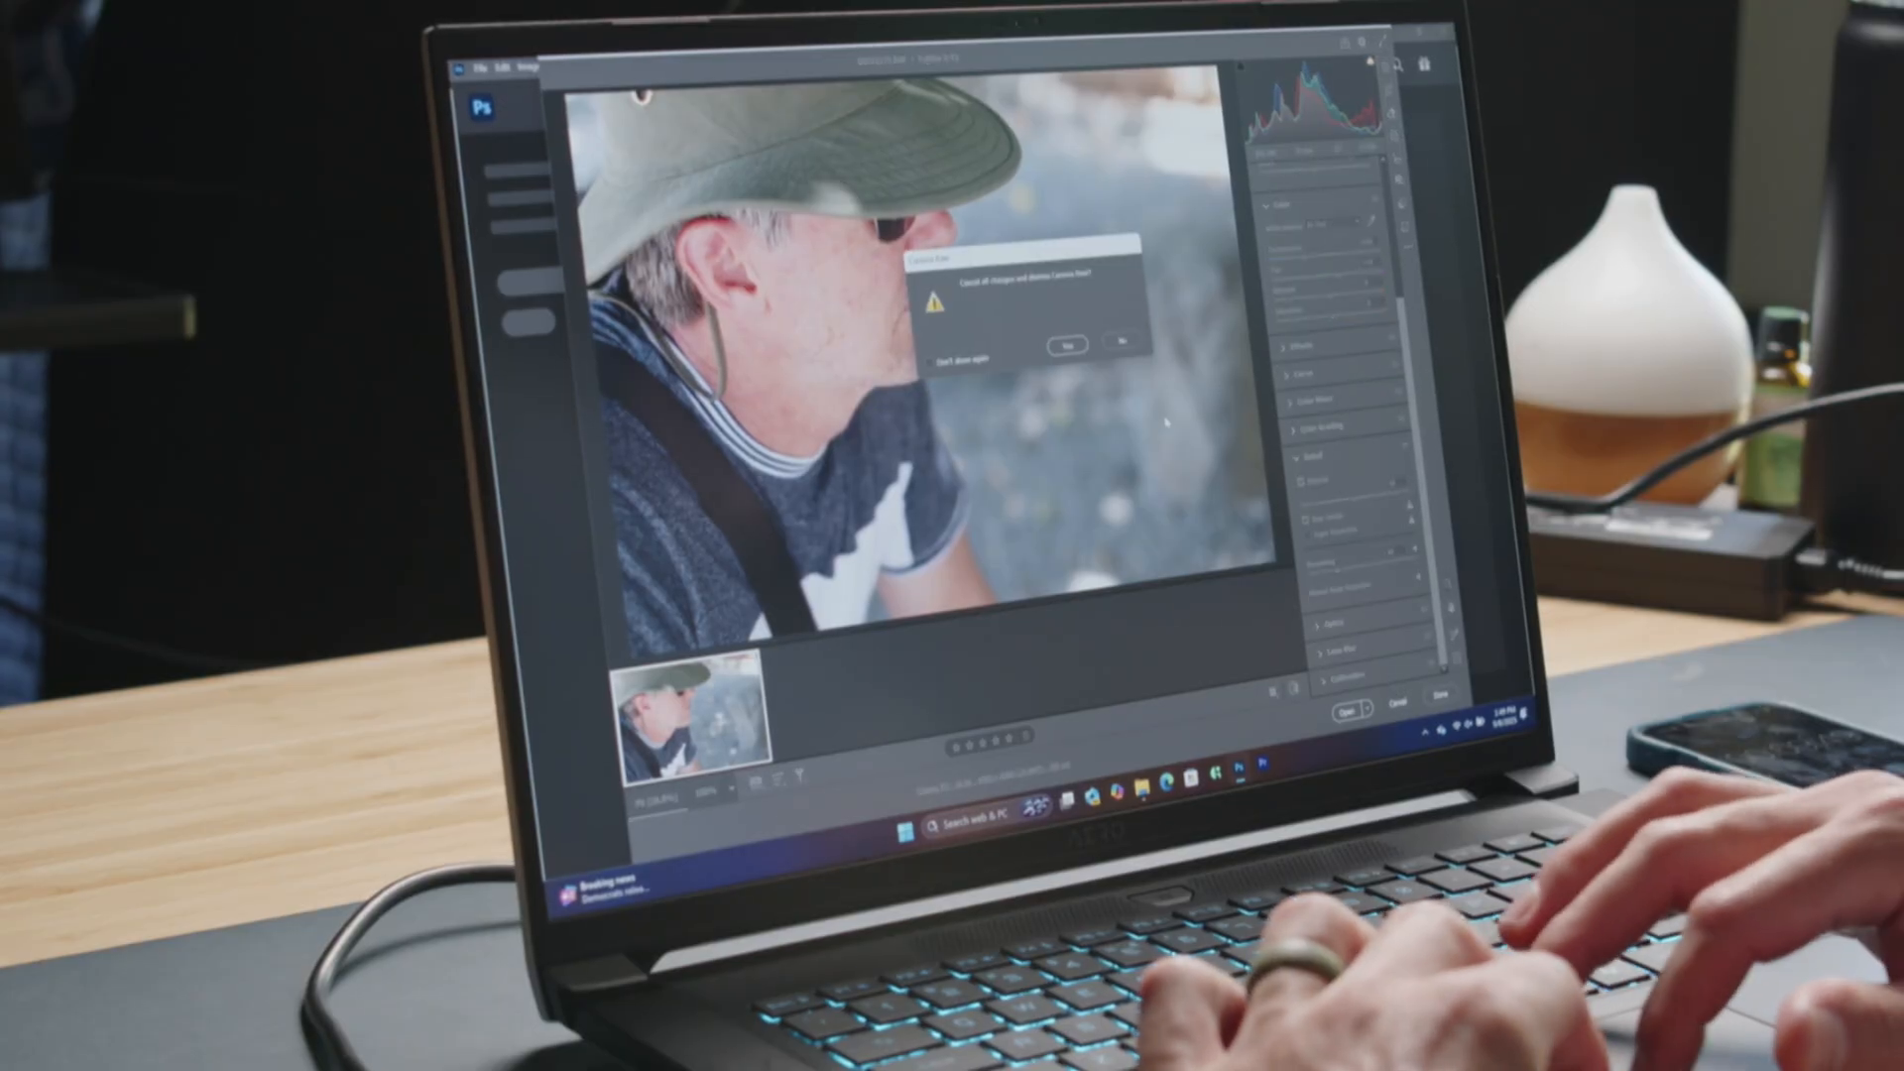
# Confirm cancelling Camera Raw without saving the hat photo's changes
pyautogui.click(1064, 342)
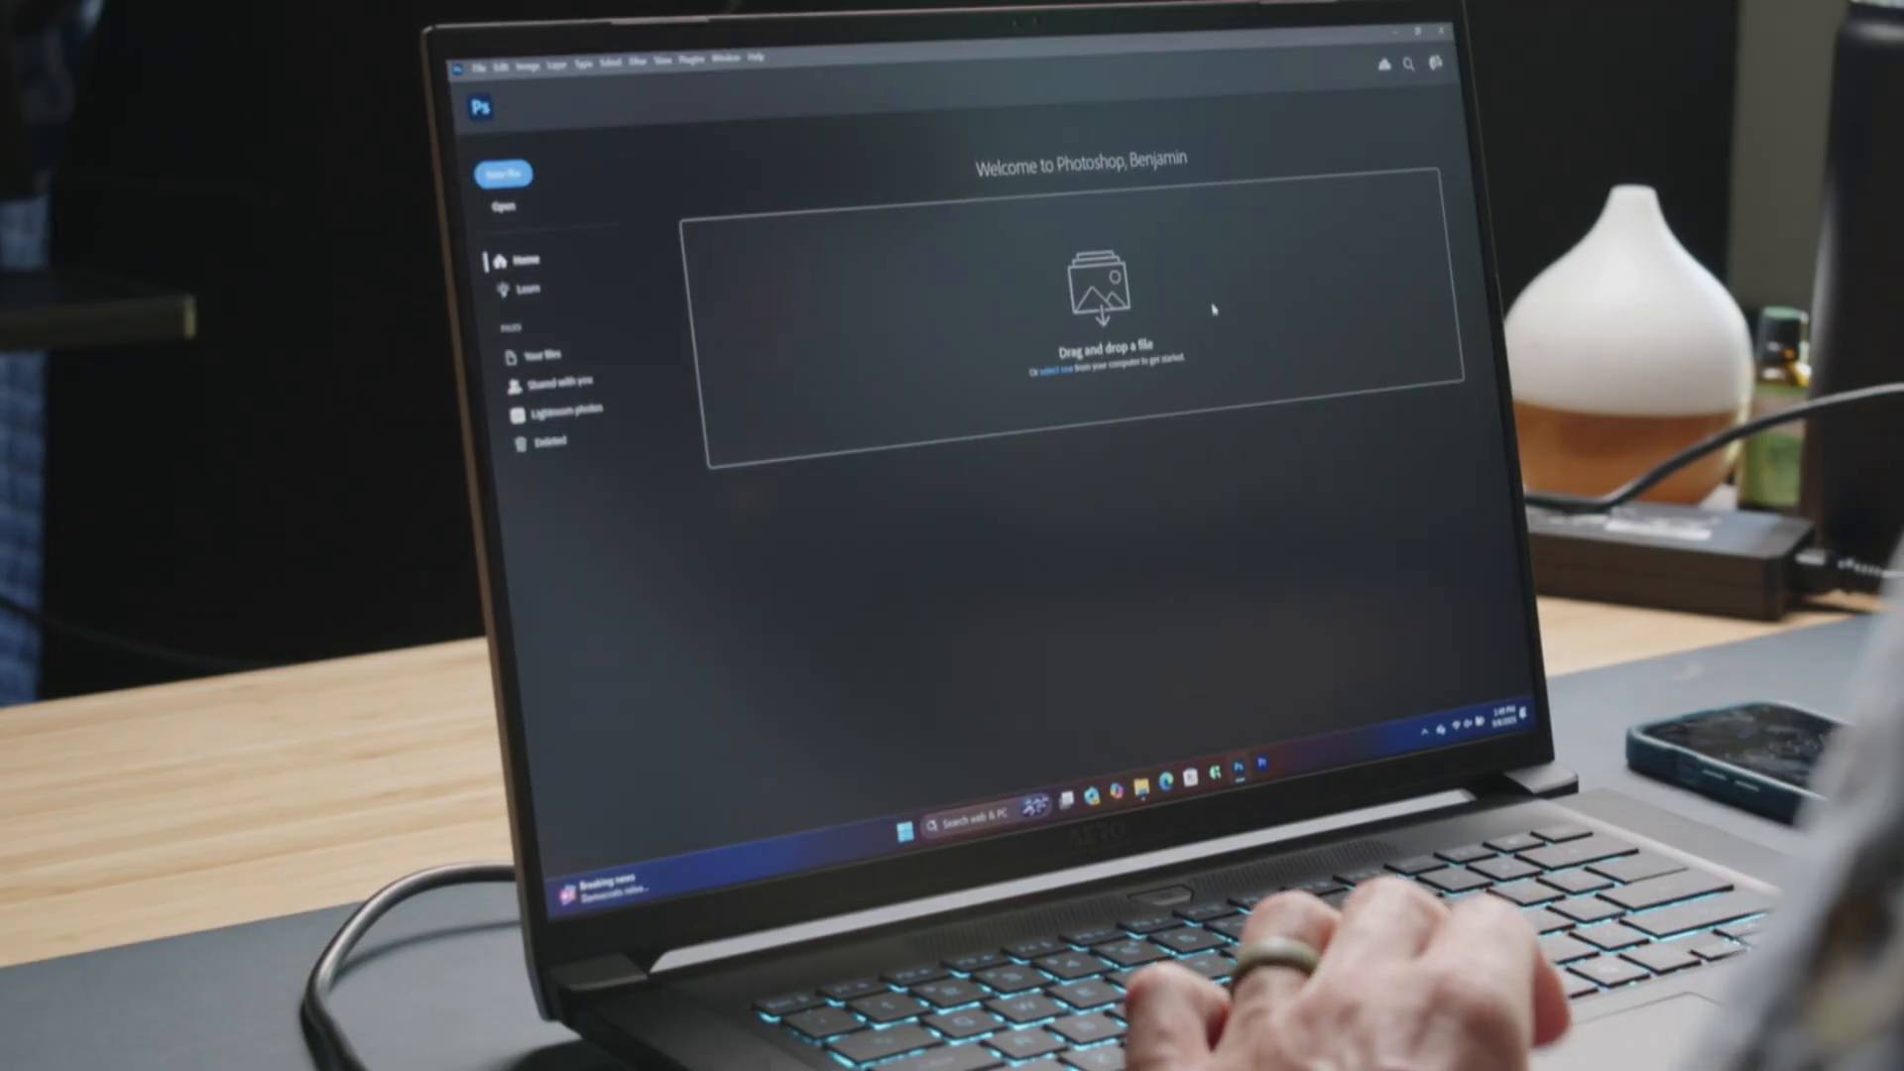